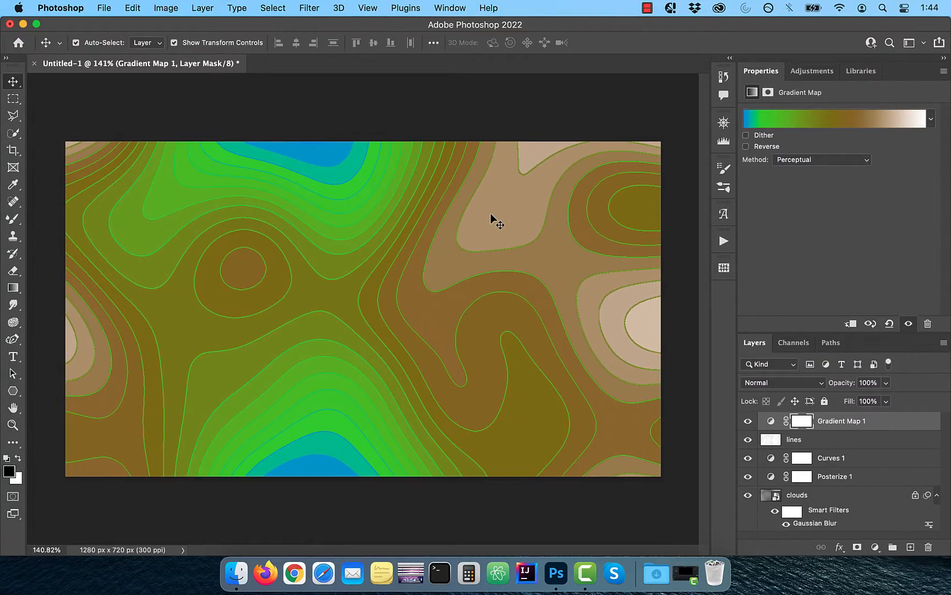
{"action": "mouse_move", "coordinate": [825, 467]}
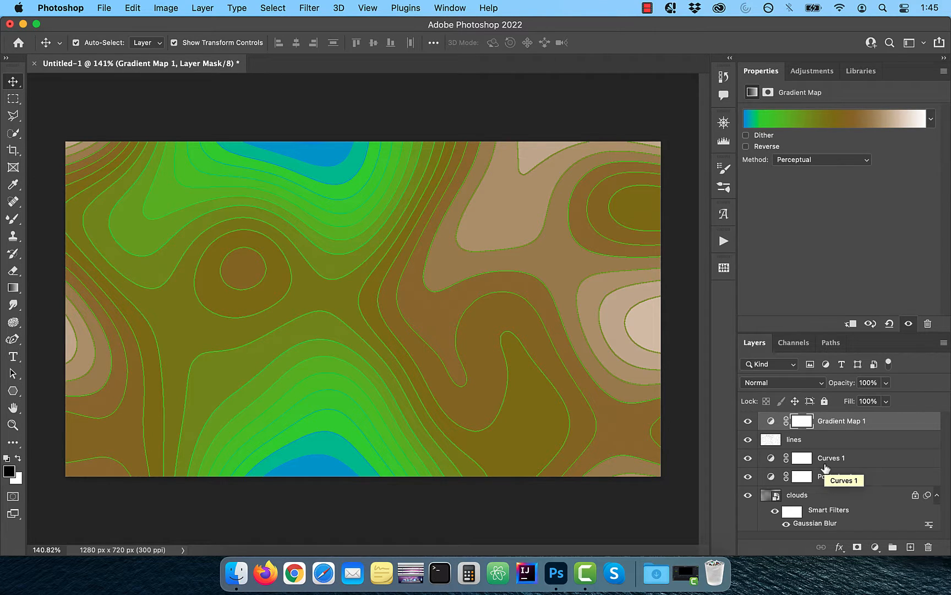
Step: Create a transparent 1280×720 px, 300 ppi document from the preset
{"action": "left_click", "coordinate": [103, 8]}
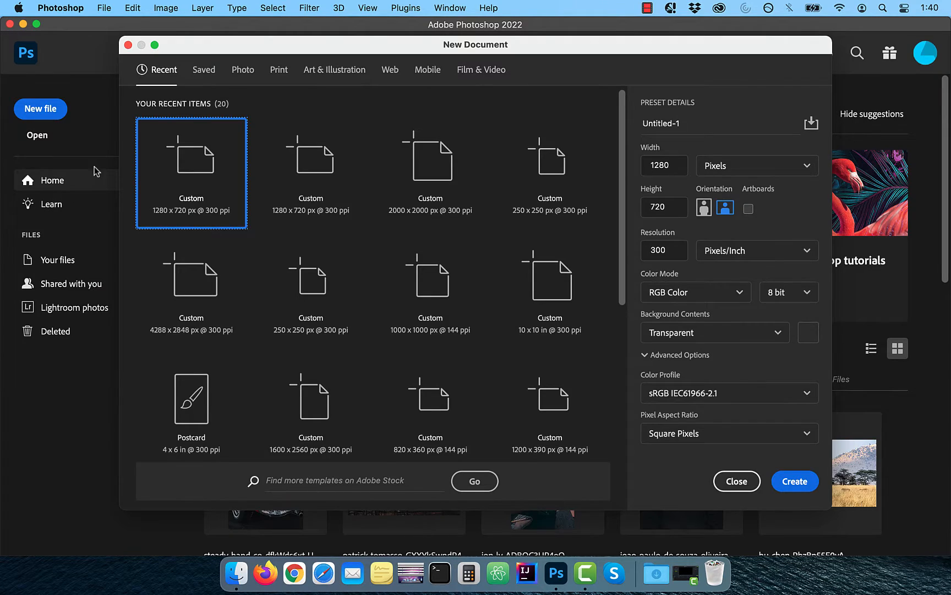
{"action": "mouse_move", "coordinate": [549, 277]}
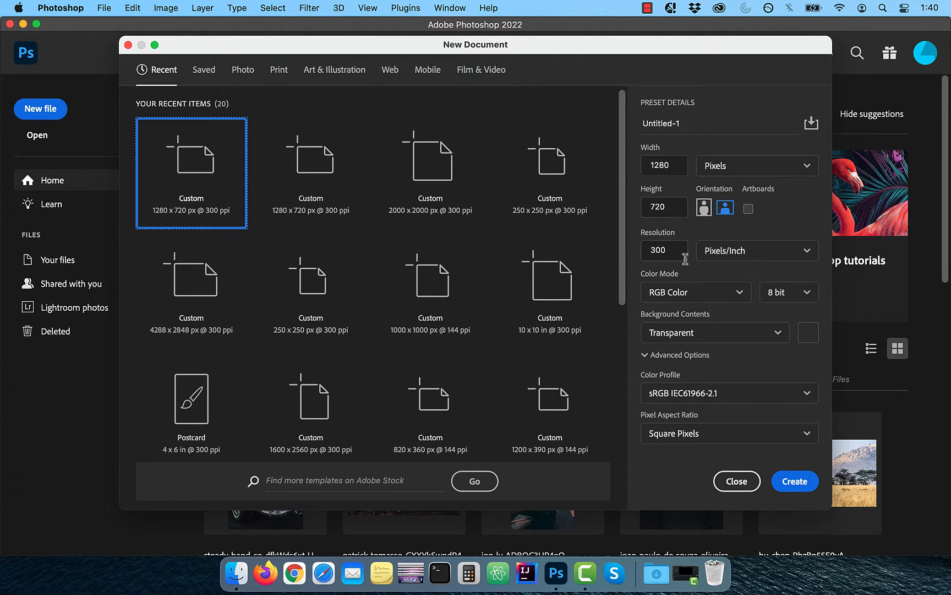
{"action": "mouse_move", "coordinate": [795, 481]}
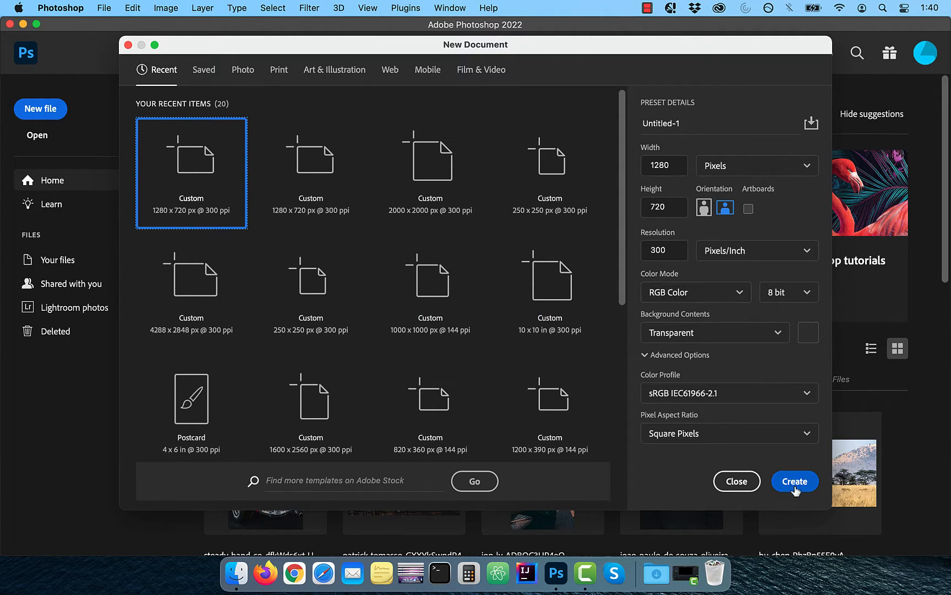
{"action": "left_click", "coordinate": [794, 480]}
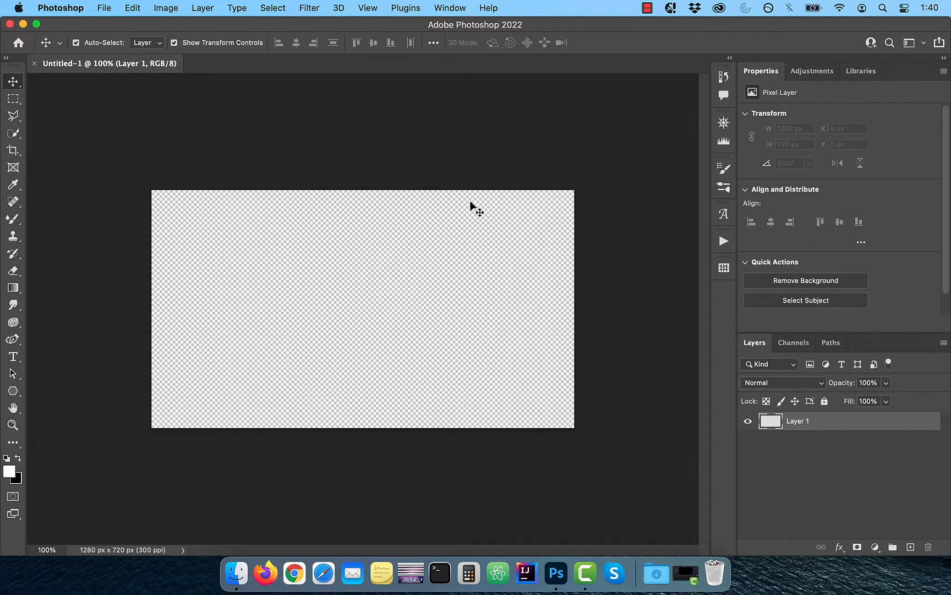
Step: Render grey clouds onto Layer 1 and convert it to a smart object
{"action": "left_click", "coordinate": [309, 8]}
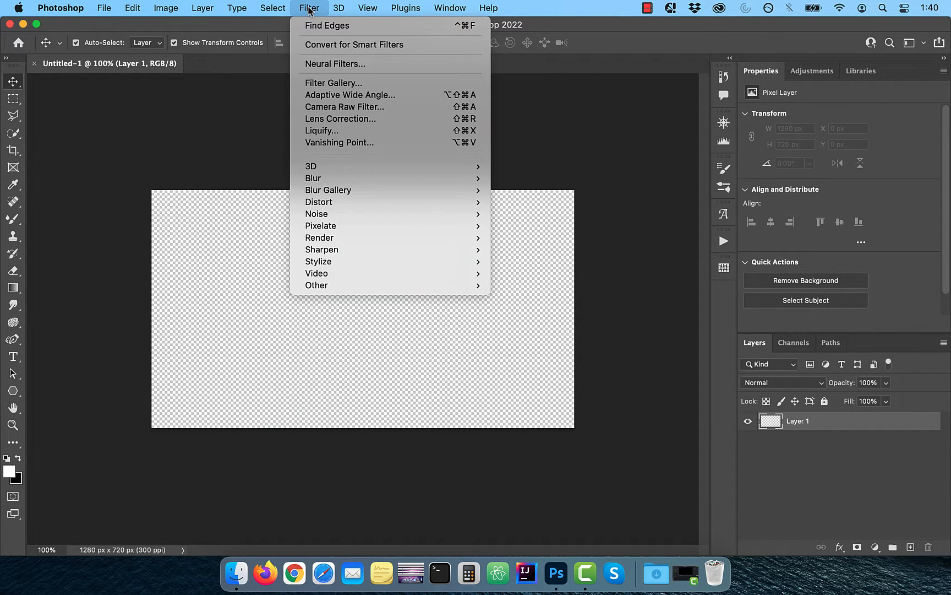
{"action": "mouse_move", "coordinate": [320, 238]}
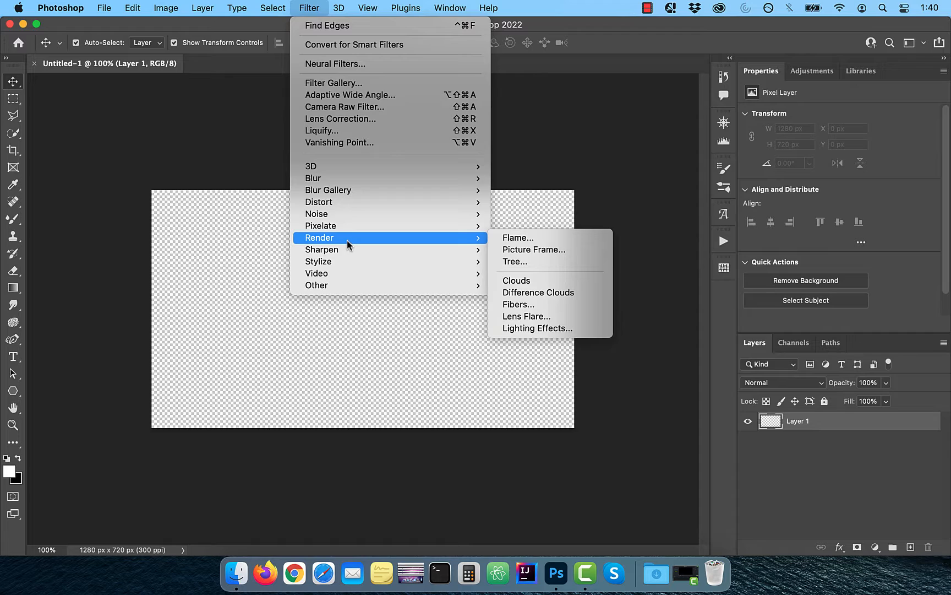
{"action": "left_click", "coordinate": [516, 280]}
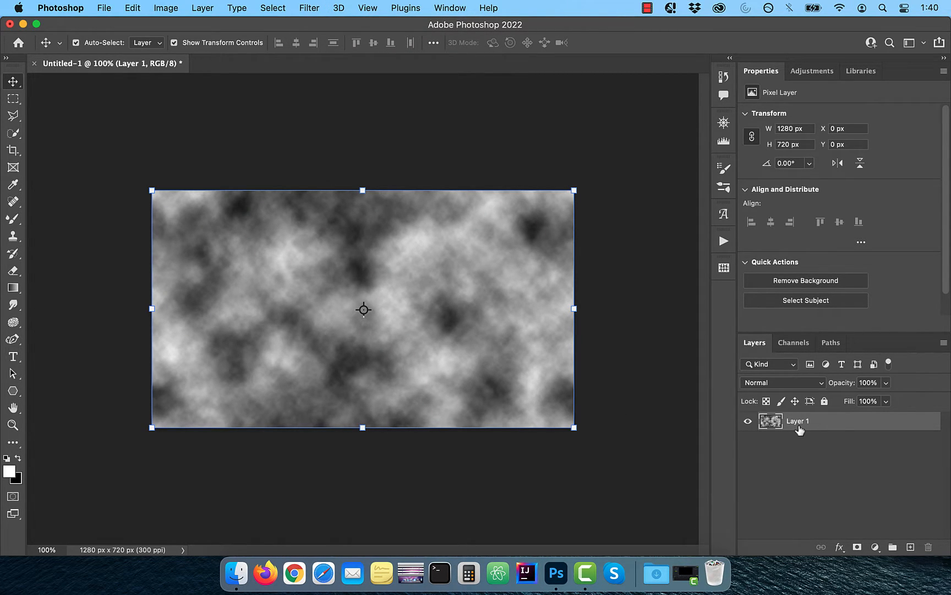
{"action": "right_click", "coordinate": [798, 421]}
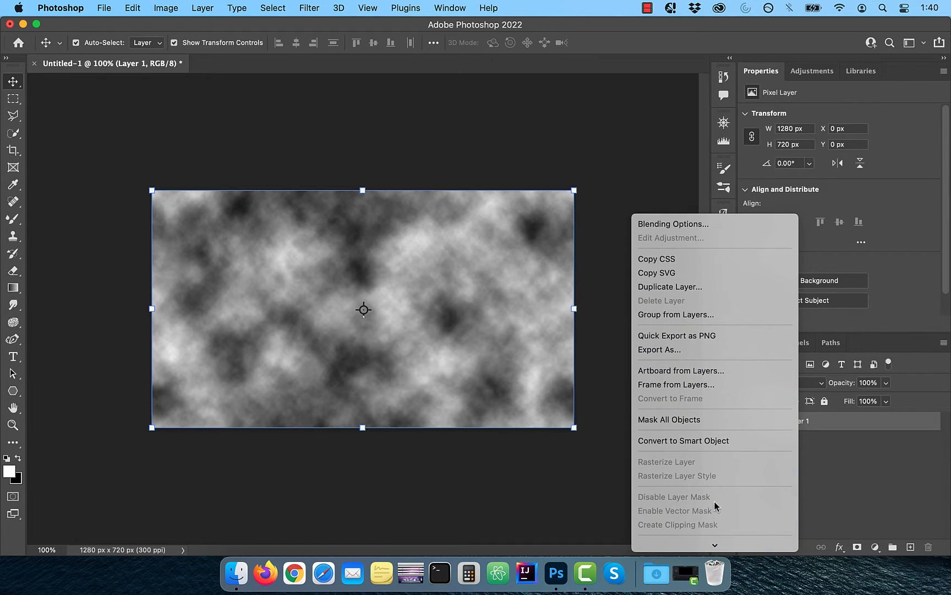
{"action": "left_click", "coordinate": [684, 440]}
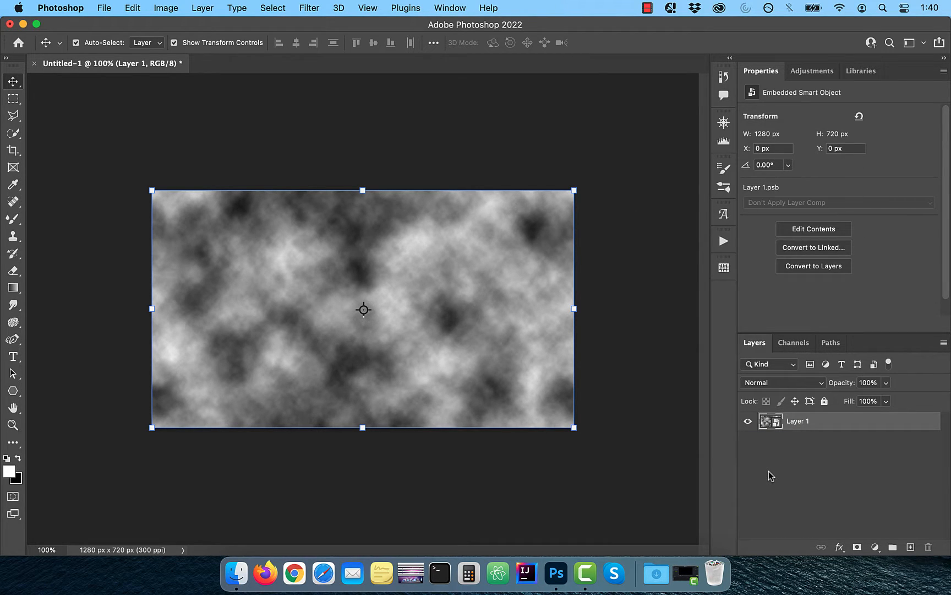
Step: Apply a Gaussian Blur with 100-pixel radius to the cloud smart object
{"action": "left_click", "coordinate": [309, 8]}
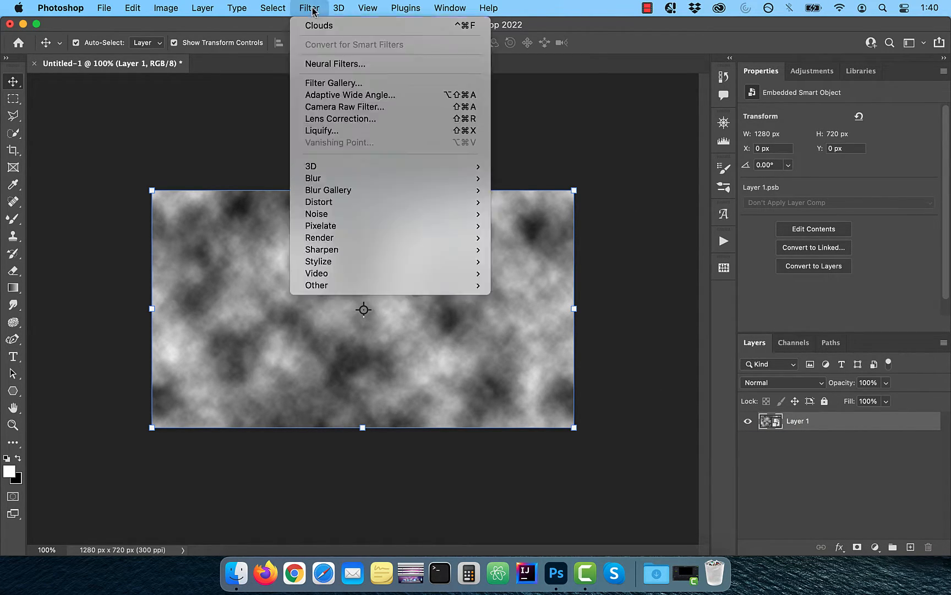
{"action": "mouse_move", "coordinate": [313, 178]}
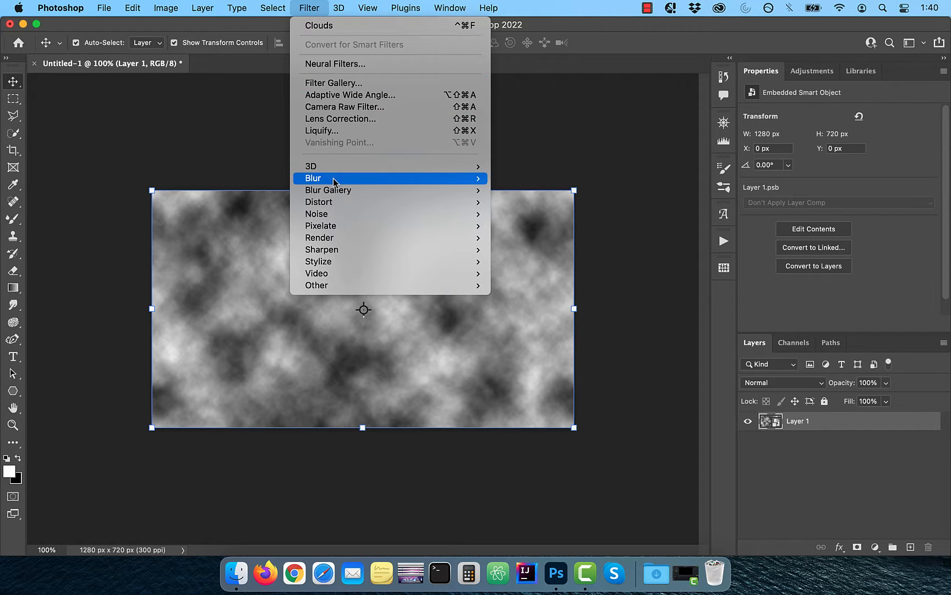
{"action": "left_click", "coordinate": [327, 178]}
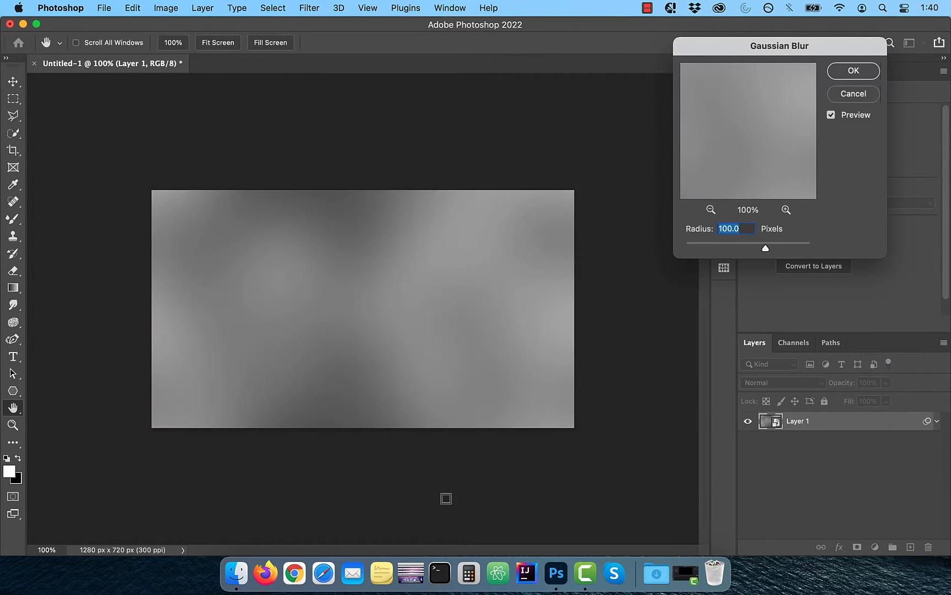
{"action": "mouse_move", "coordinate": [823, 193]}
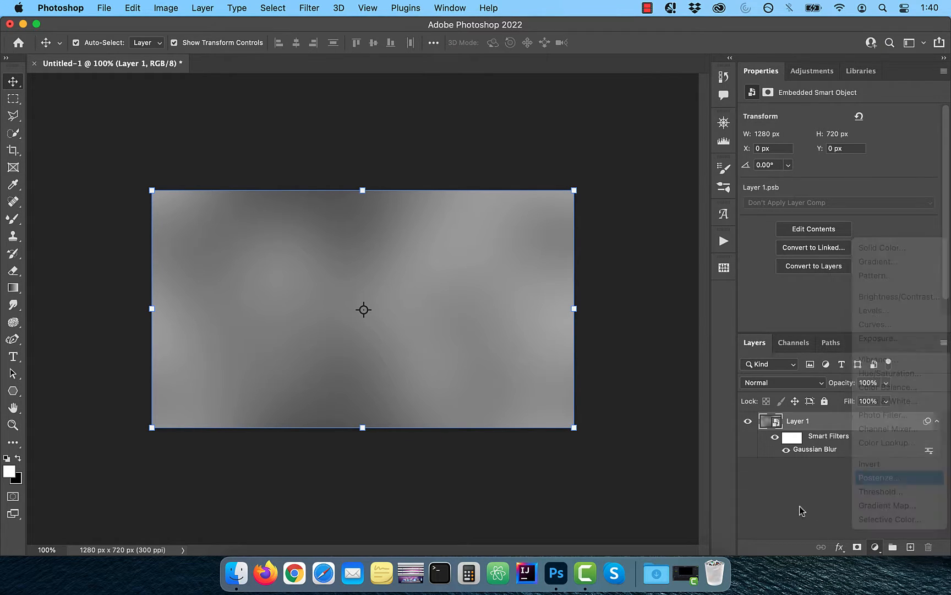
Step: Add a Posterize adjustment, then name the merged layer 'lines' and set it to Multiply
{"action": "left_click", "coordinate": [877, 478]}
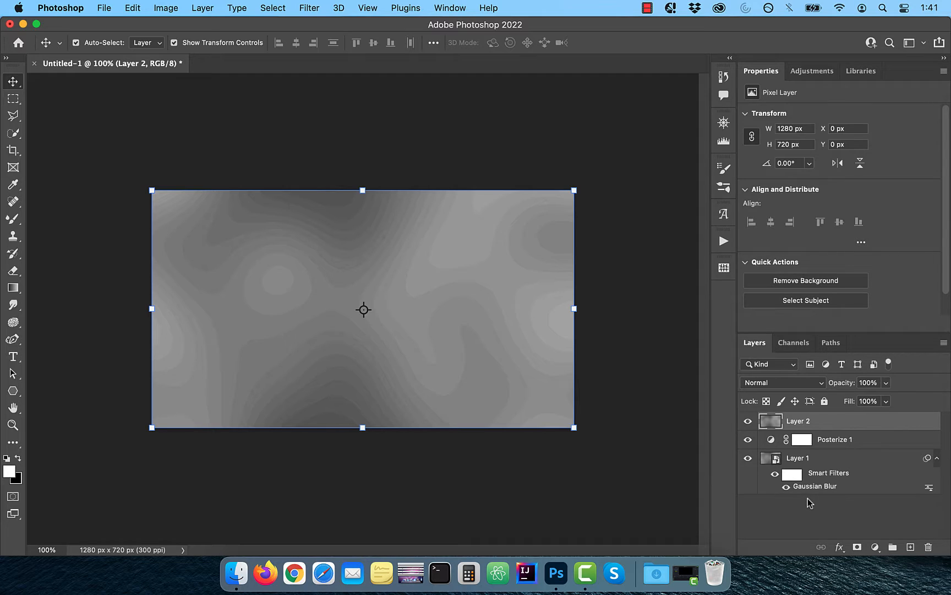
{"action": "double_click", "coordinate": [799, 421]}
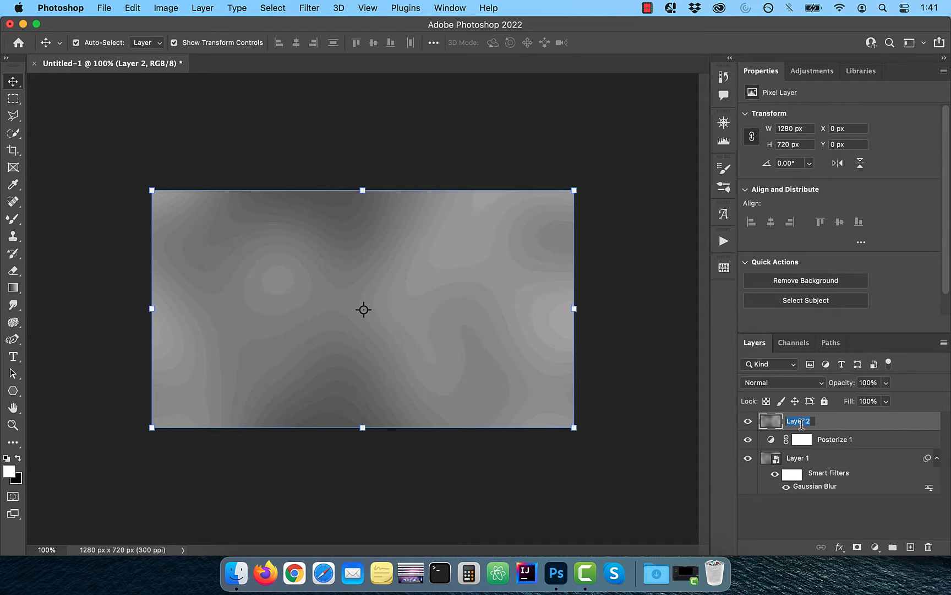
{"action": "type", "text": "lines"}
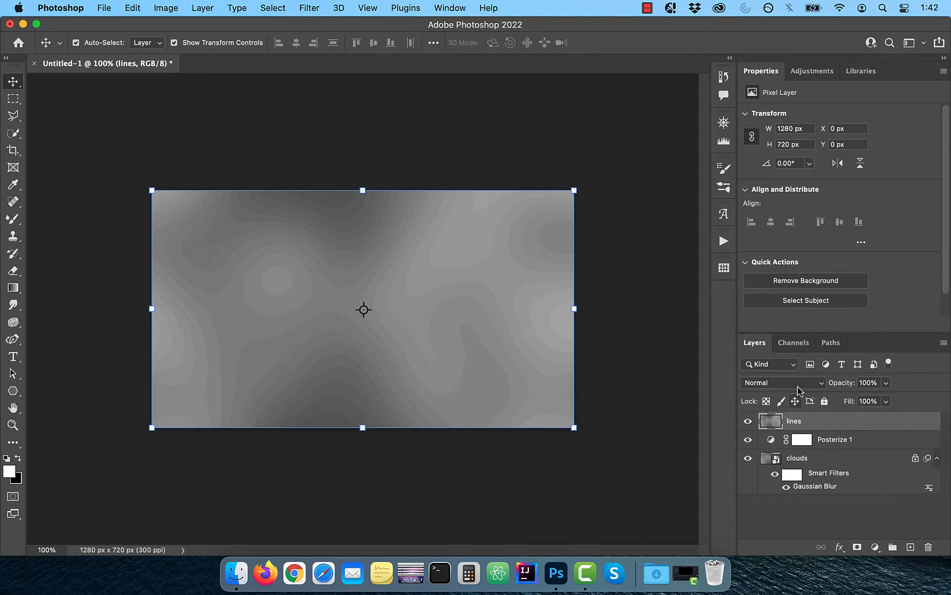
{"action": "left_click", "coordinate": [783, 382]}
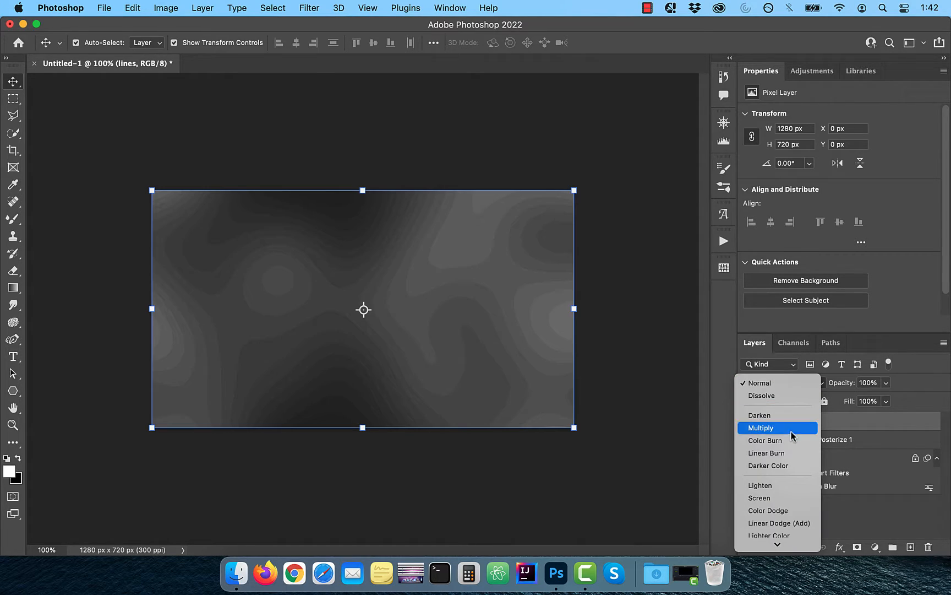
{"action": "left_click", "coordinate": [761, 428]}
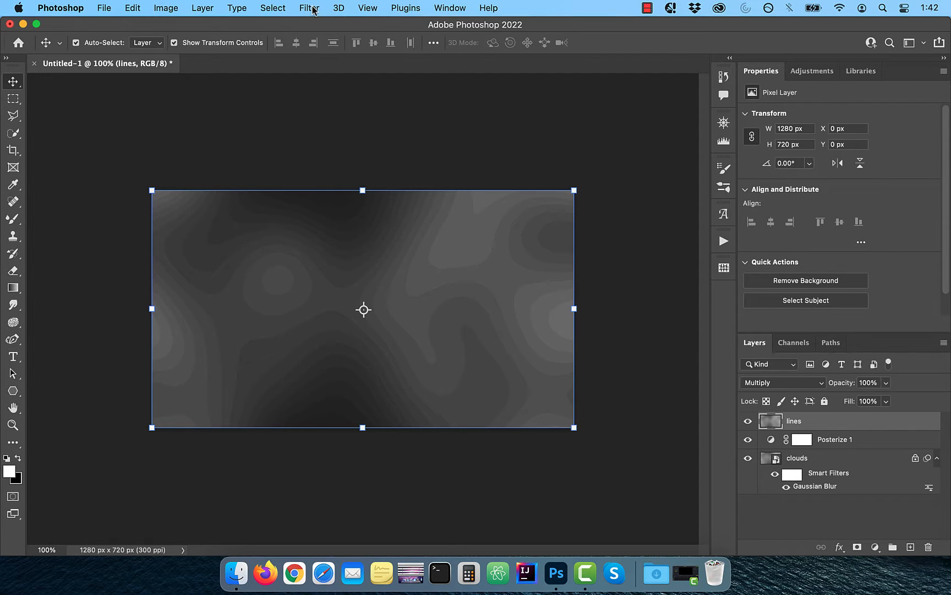
Step: Apply Find Edges to the lines layer and darken it with Levels input black 225
{"action": "left_click", "coordinate": [309, 7]}
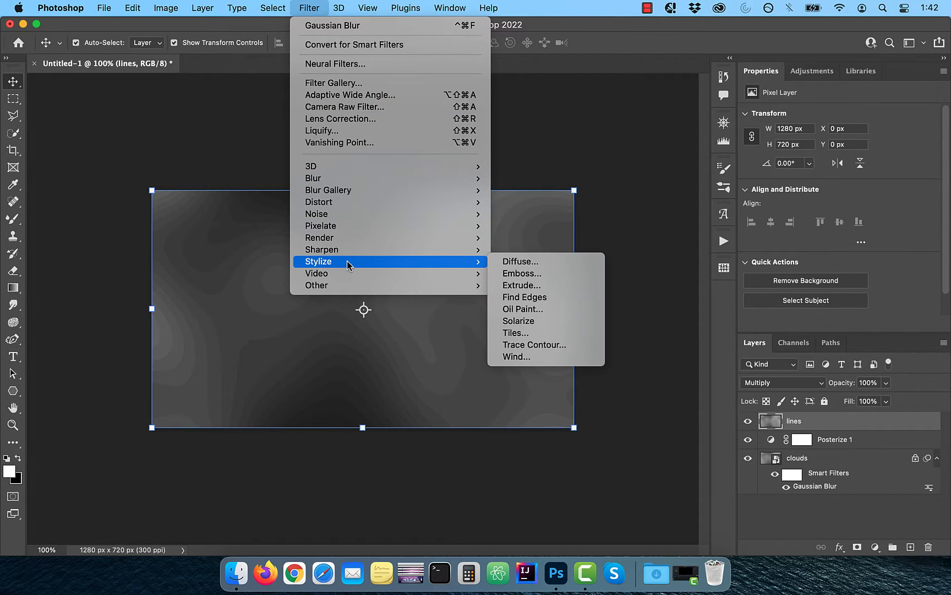
{"action": "mouse_move", "coordinate": [355, 266]}
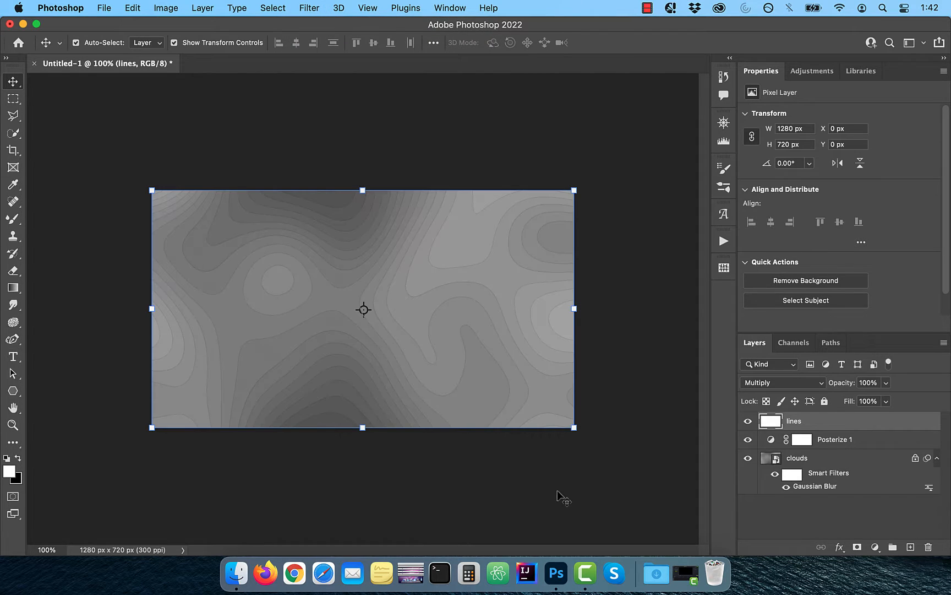
{"action": "left_click", "coordinate": [166, 8]}
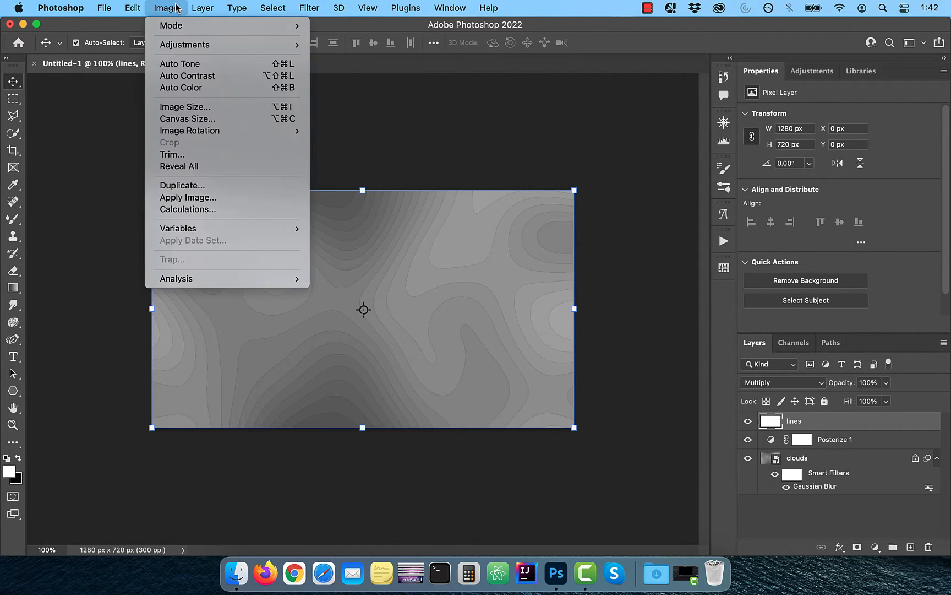
{"action": "mouse_move", "coordinate": [185, 44]}
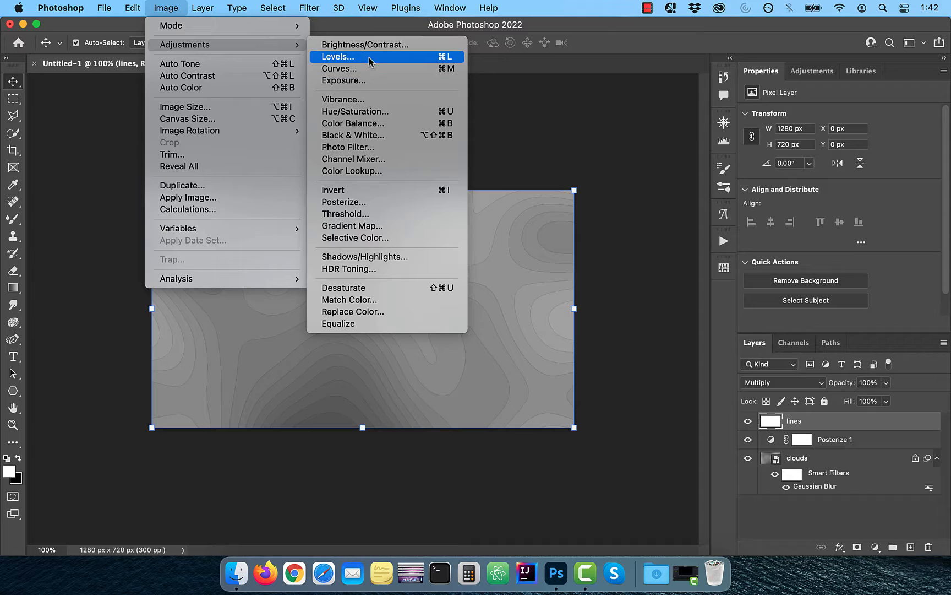
{"action": "left_click", "coordinate": [339, 57]}
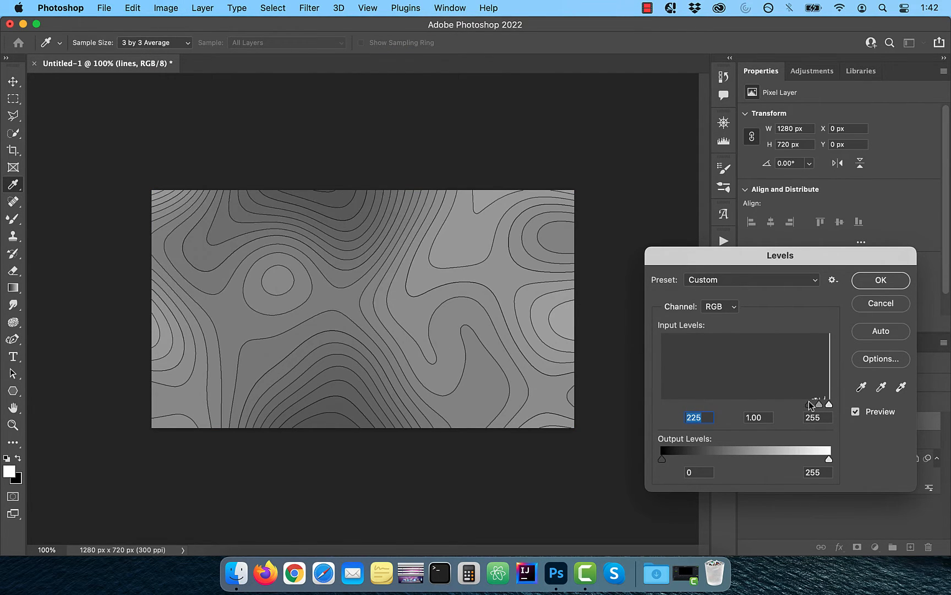
{"action": "left_click", "coordinate": [879, 279]}
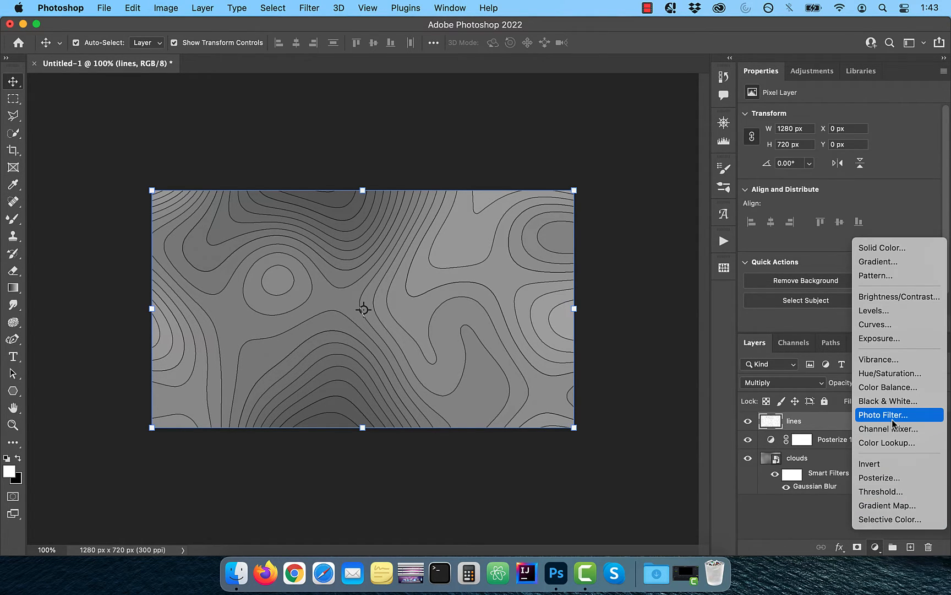
{"action": "mouse_move", "coordinate": [887, 506]}
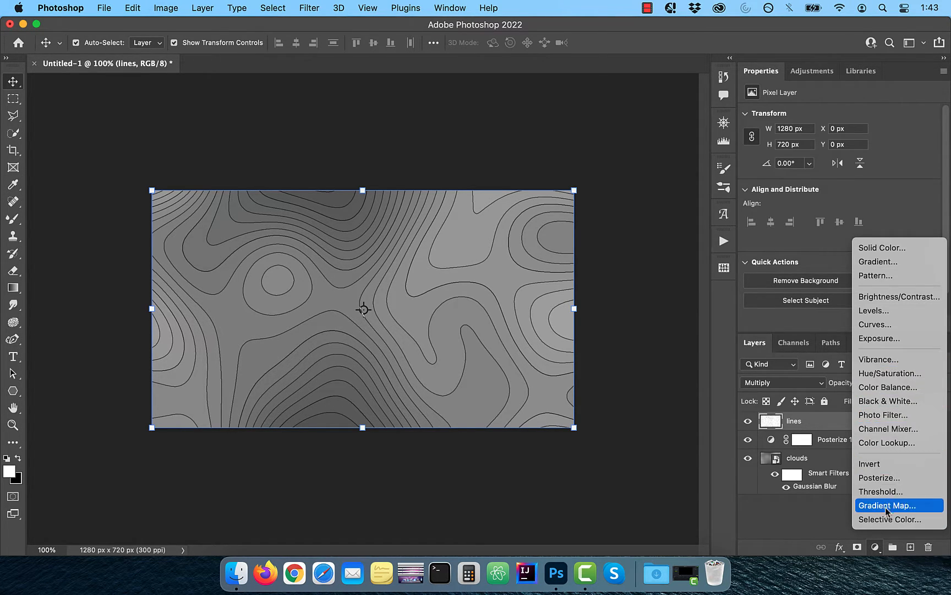
Step: Add a Gradient Map with blue, green at 8%, brown at 59%, and white stops
{"action": "left_click", "coordinate": [886, 505]}
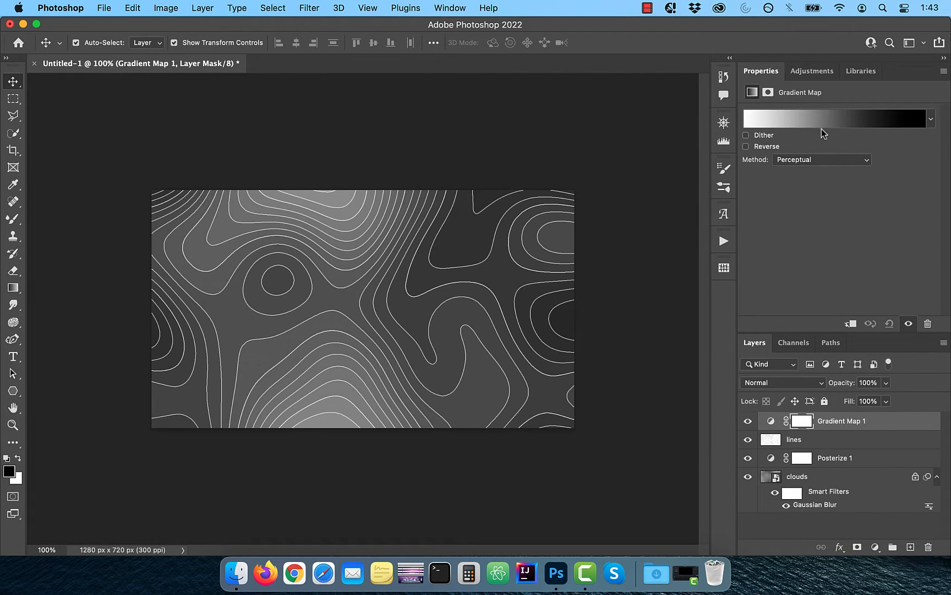
{"action": "left_click", "coordinate": [837, 119]}
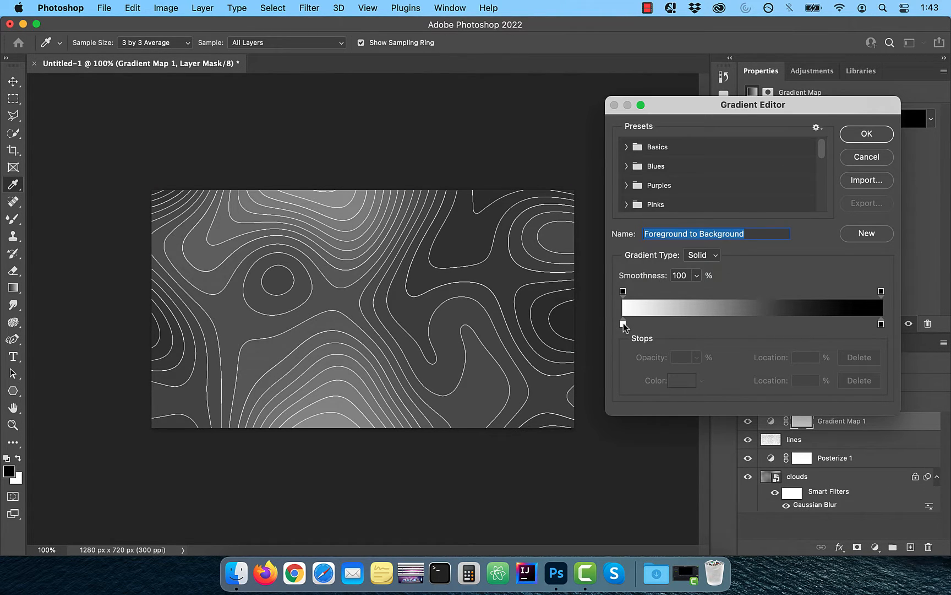
{"action": "left_click", "coordinate": [622, 323]}
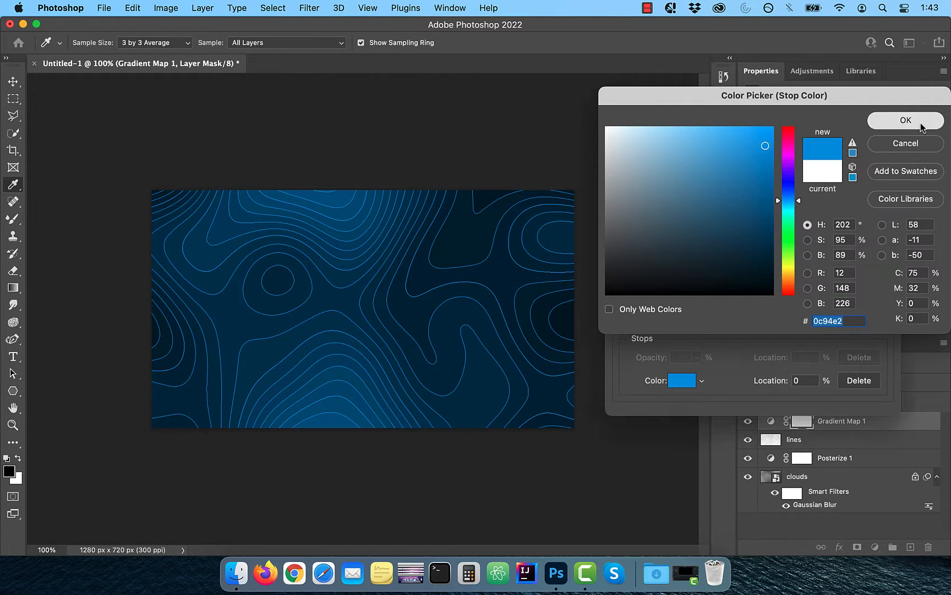
{"action": "left_click", "coordinate": [905, 120]}
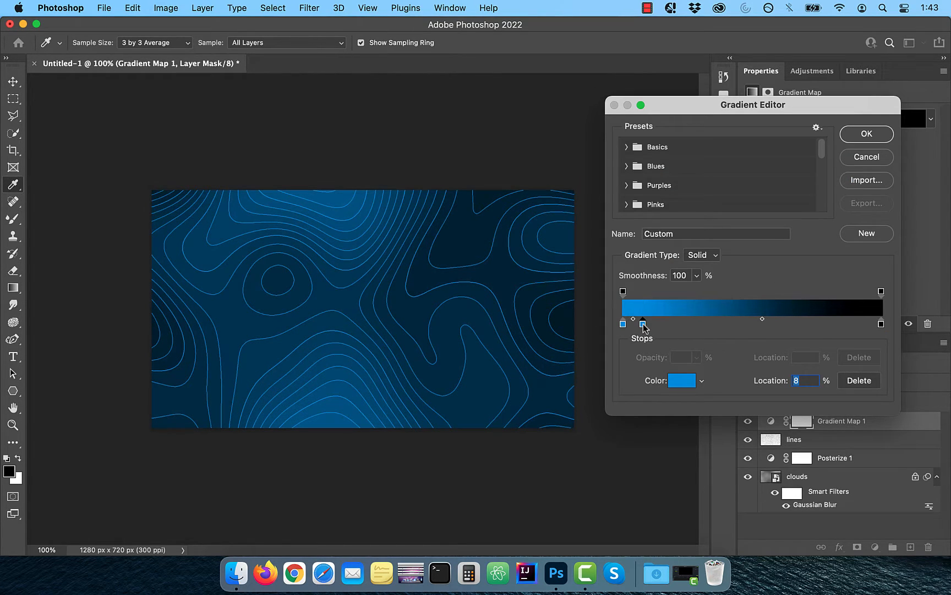
{"action": "left_click", "coordinate": [680, 380]}
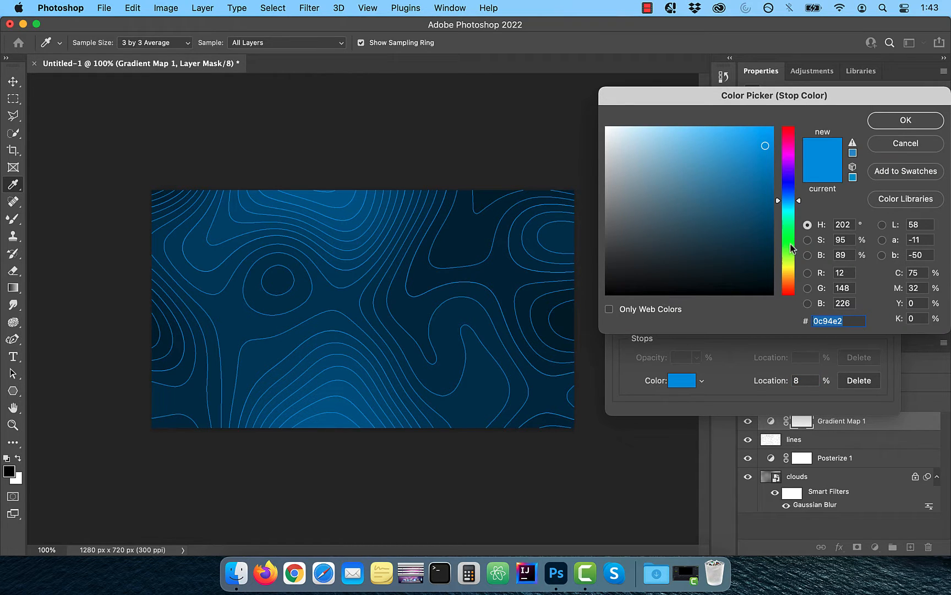
{"action": "left_click", "coordinate": [905, 120]}
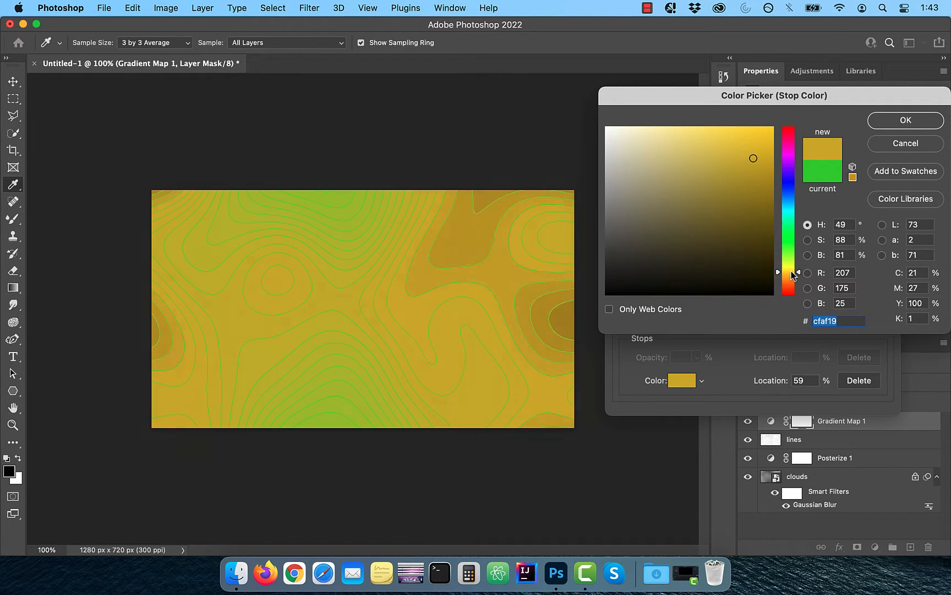
{"action": "left_click", "coordinate": [905, 120]}
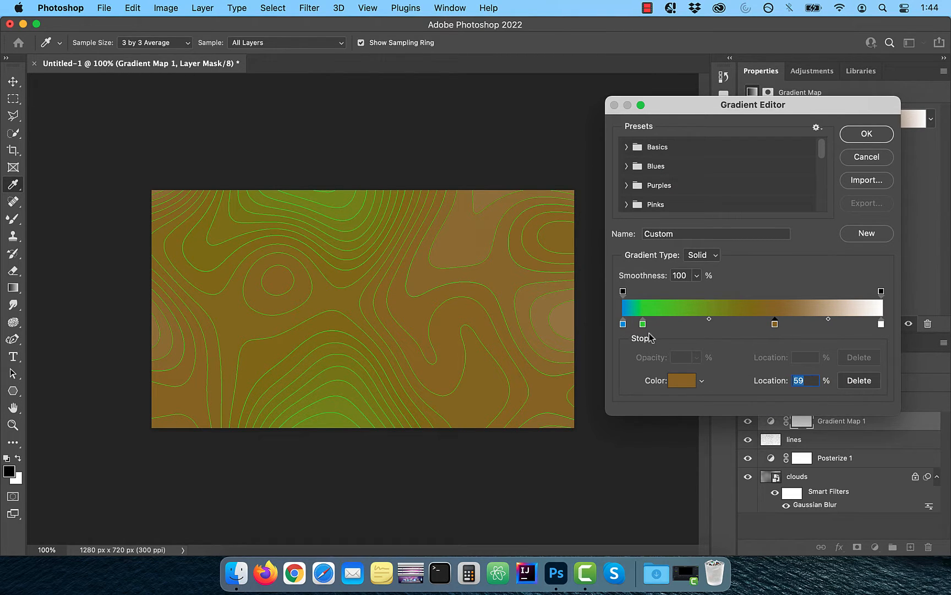
{"action": "left_click", "coordinate": [865, 135]}
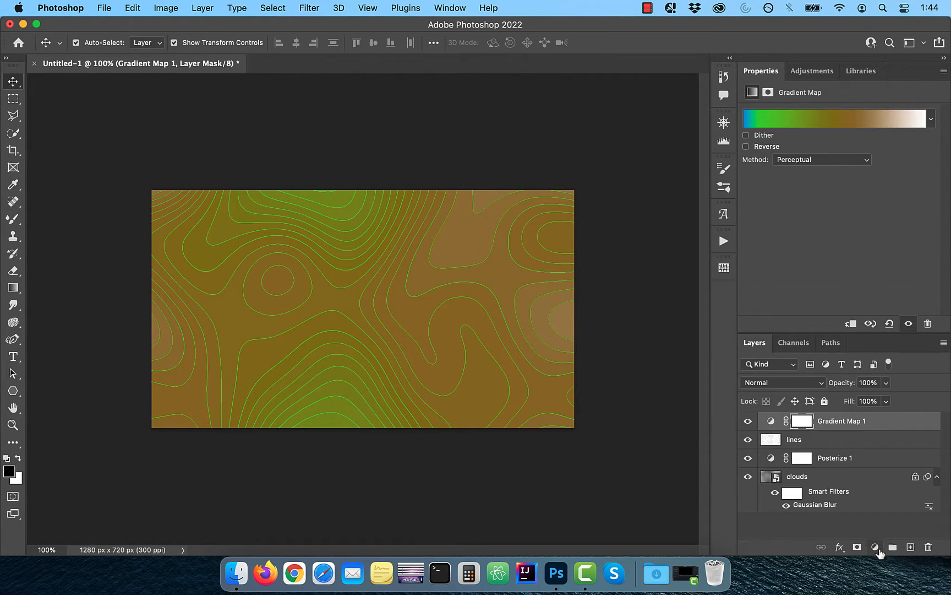
Step: Add a Curves adjustment layer below lines shaped as a steep S-curve
{"action": "left_click", "coordinate": [874, 547]}
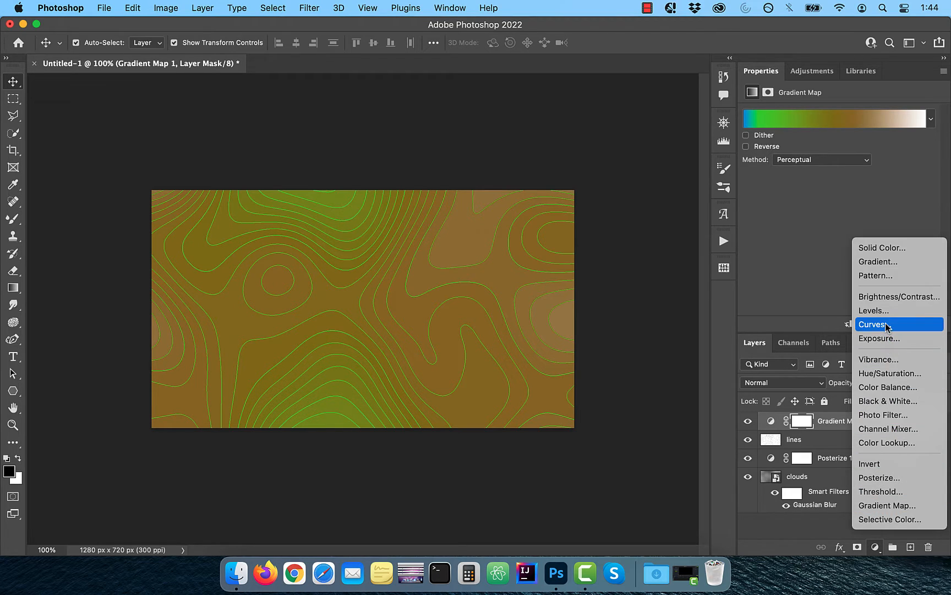
{"action": "left_click", "coordinate": [873, 324]}
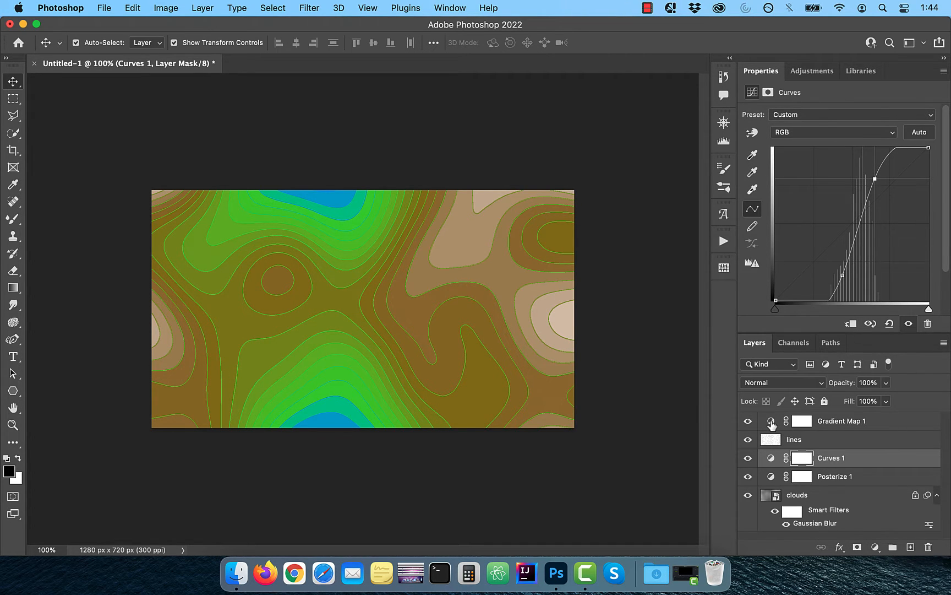
Step: Reopen the Gradient Map editor and move its green stop from 8% to 9%
{"action": "double_click", "coordinate": [801, 421]}
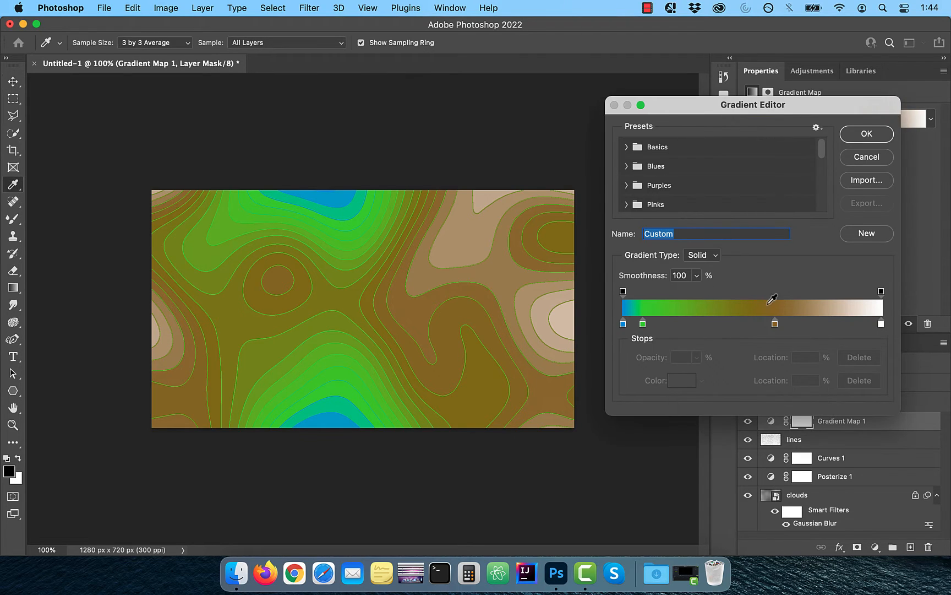
{"action": "left_click", "coordinate": [641, 323]}
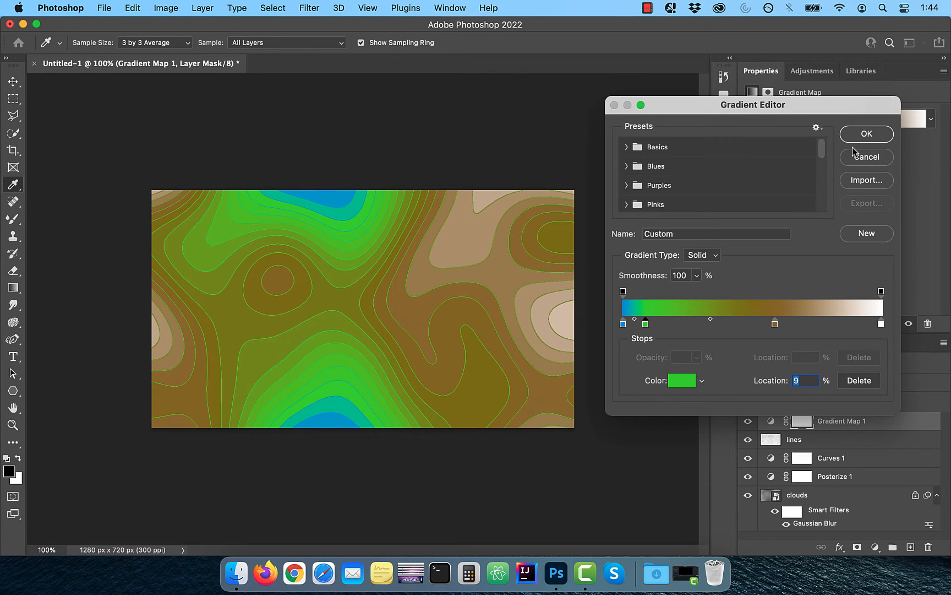
{"action": "left_click", "coordinate": [866, 133]}
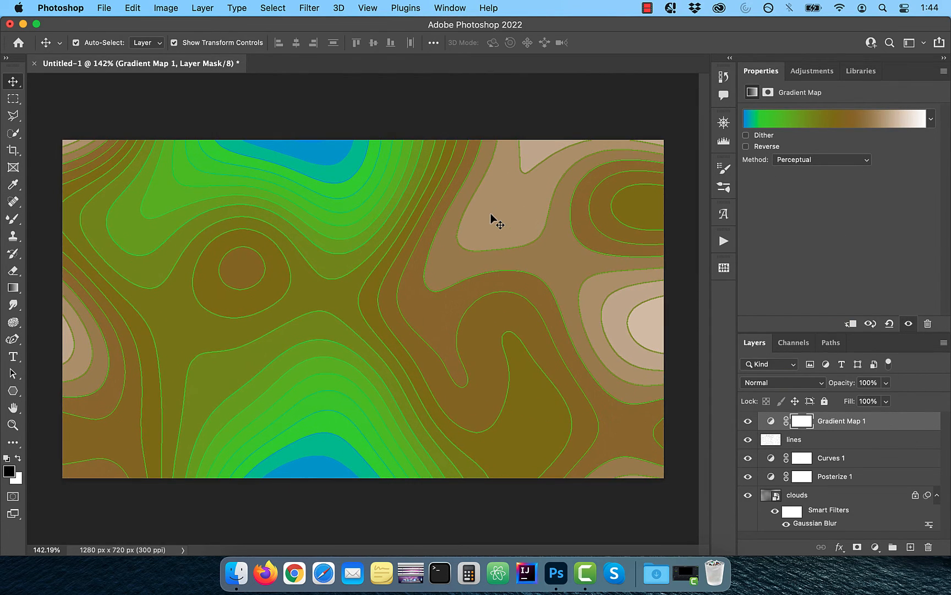